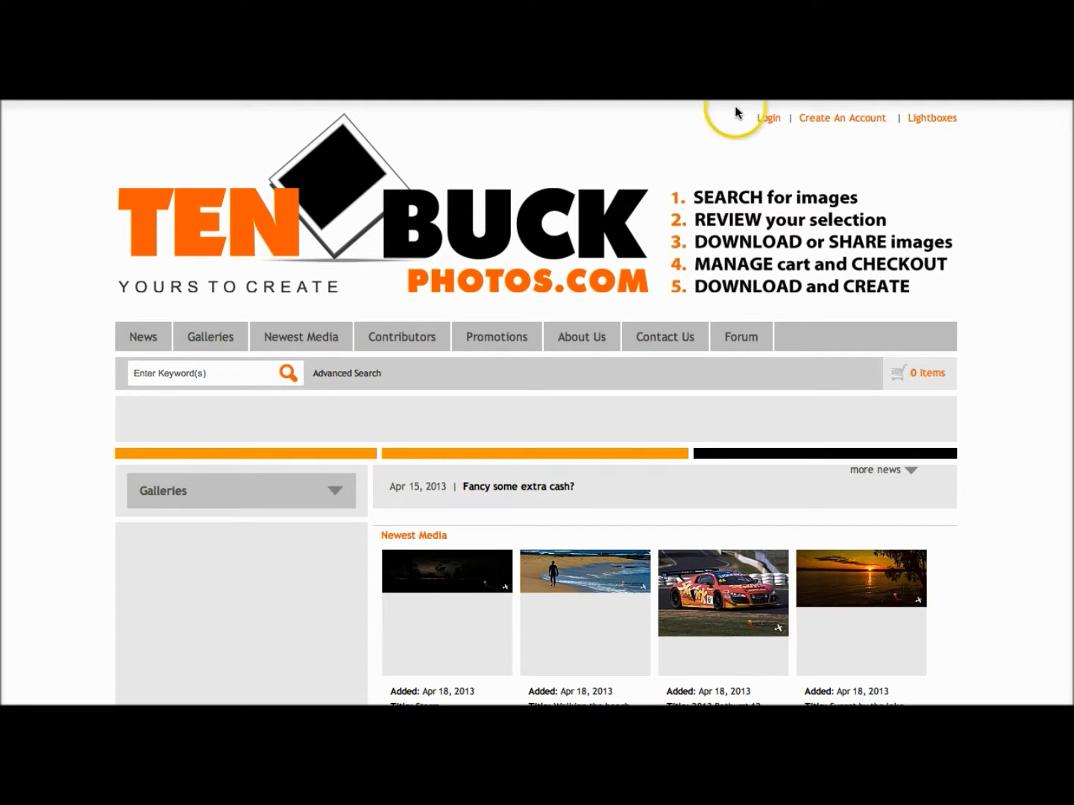
{"action": "mouse_move", "coordinate": [823, 134]}
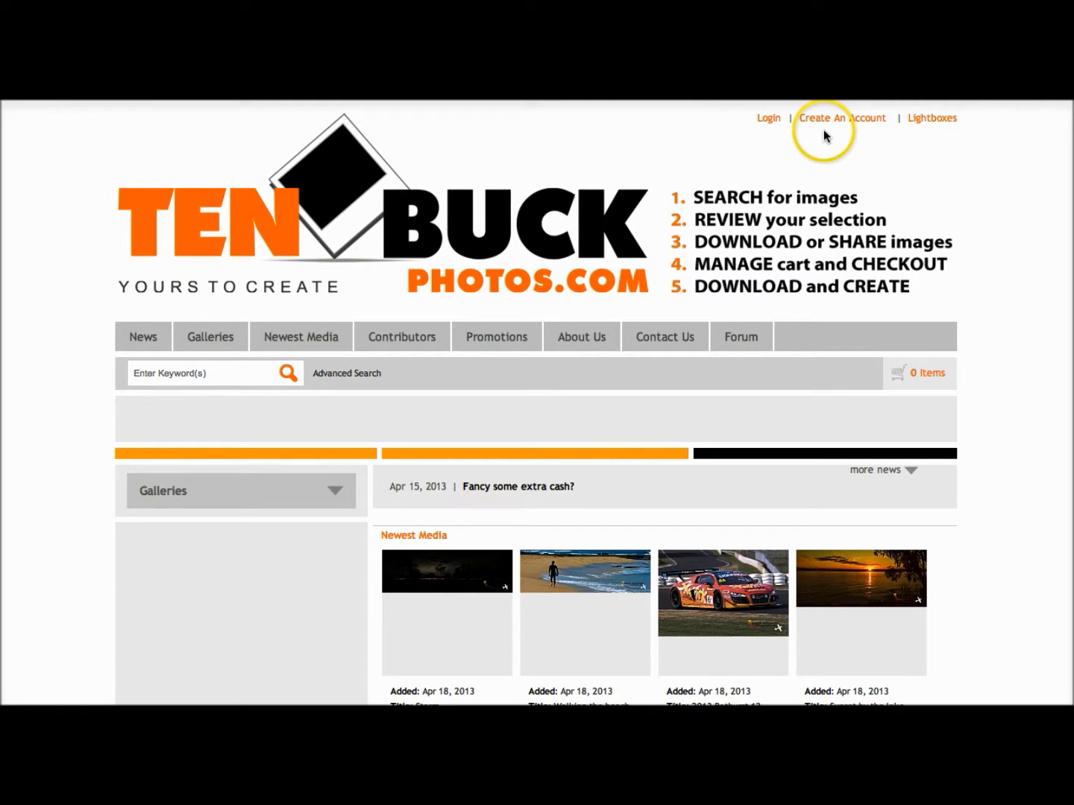
{"action": "mouse_move", "coordinate": [931, 129]}
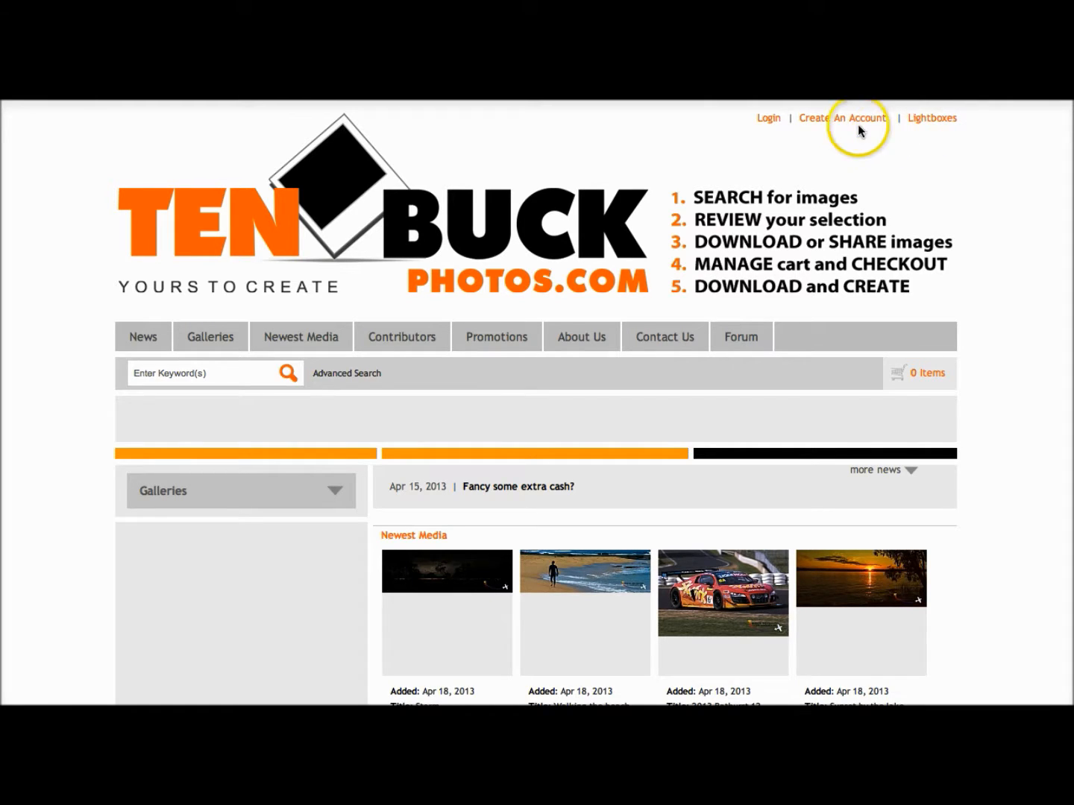
{"action": "mouse_move", "coordinate": [842, 119]}
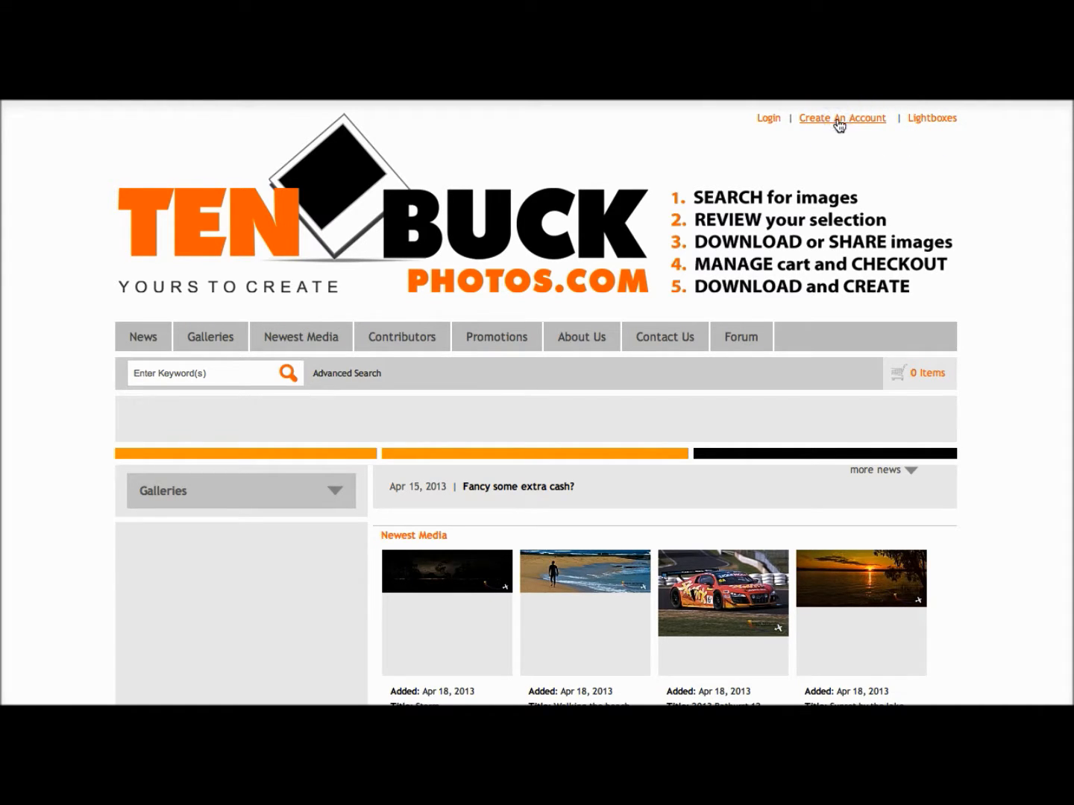
{"action": "left_click", "coordinate": [841, 117]}
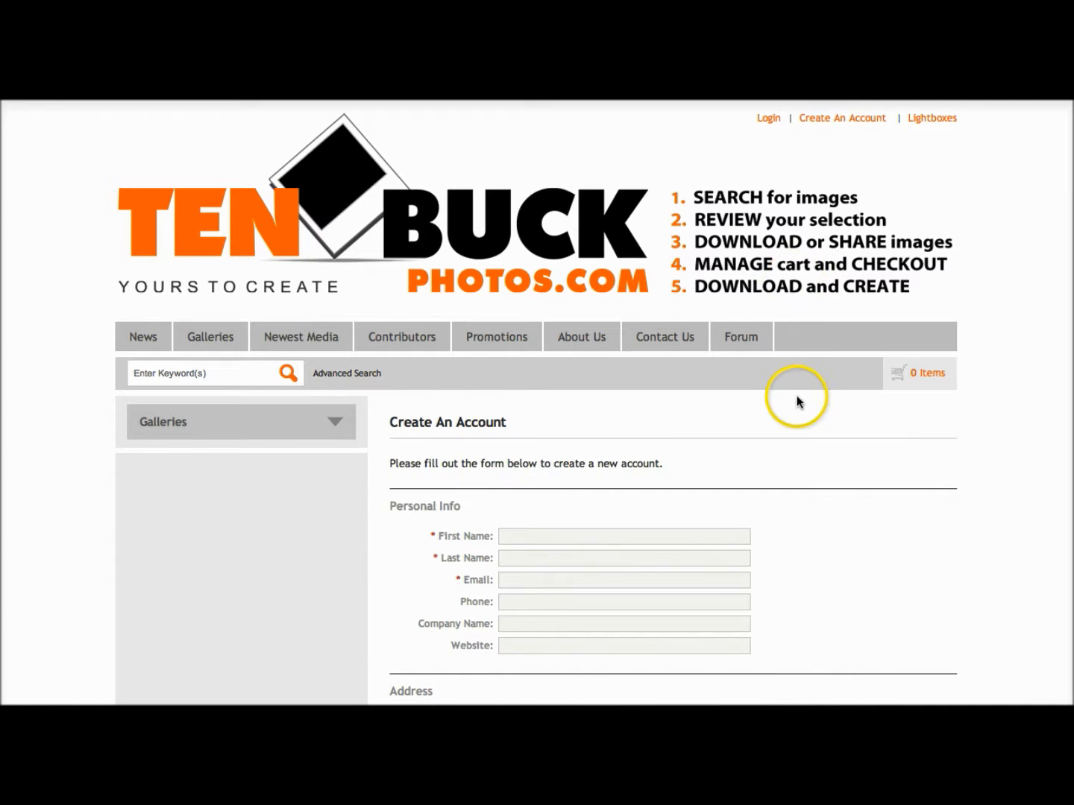
{"action": "scroll", "scroll_direction": "down", "scroll_amount": 3}
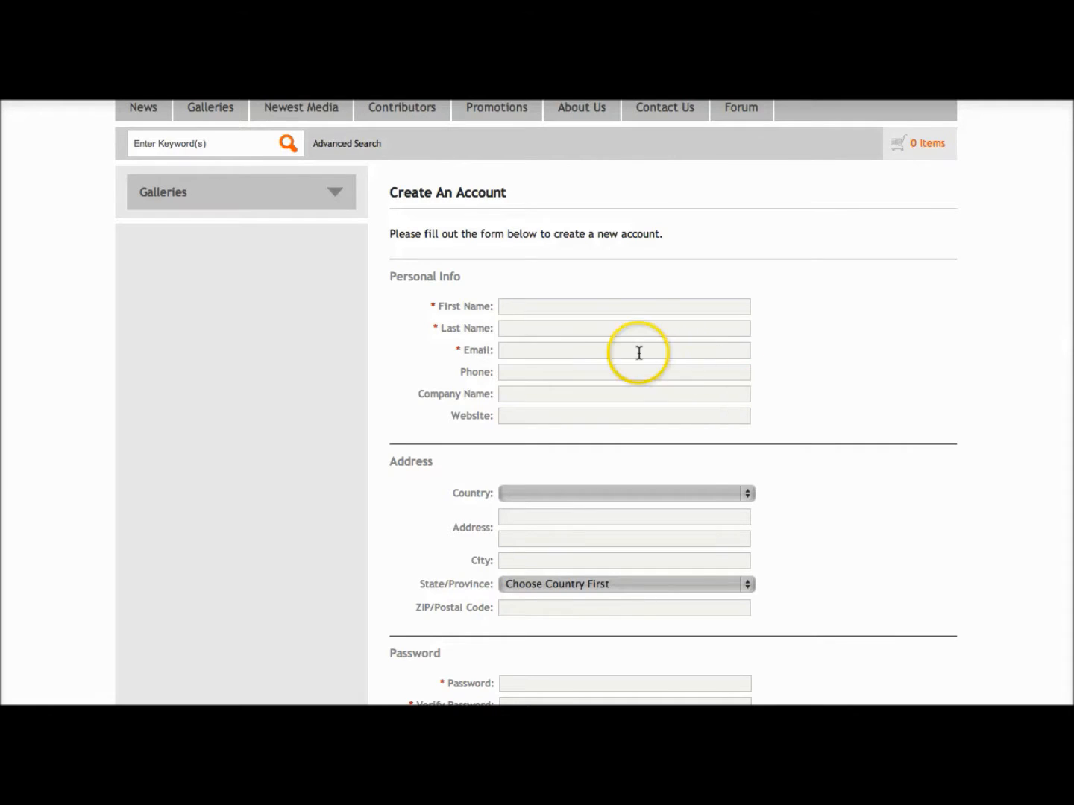
{"action": "left_click", "coordinate": [623, 307]}
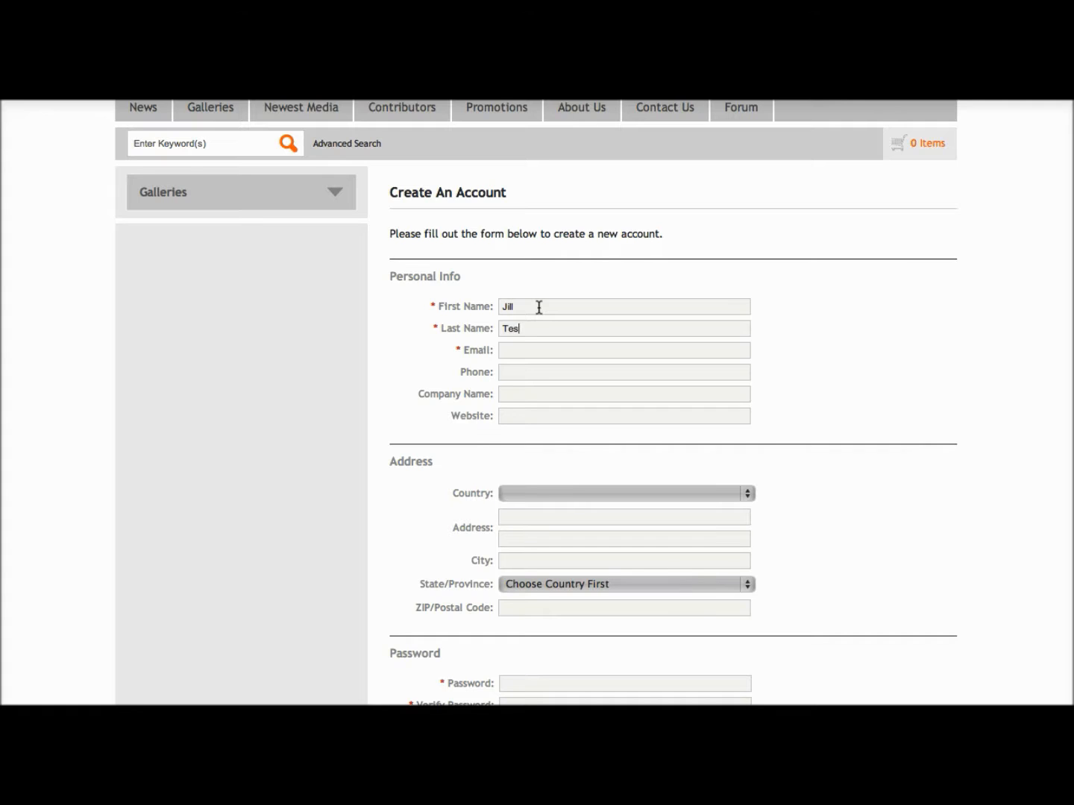
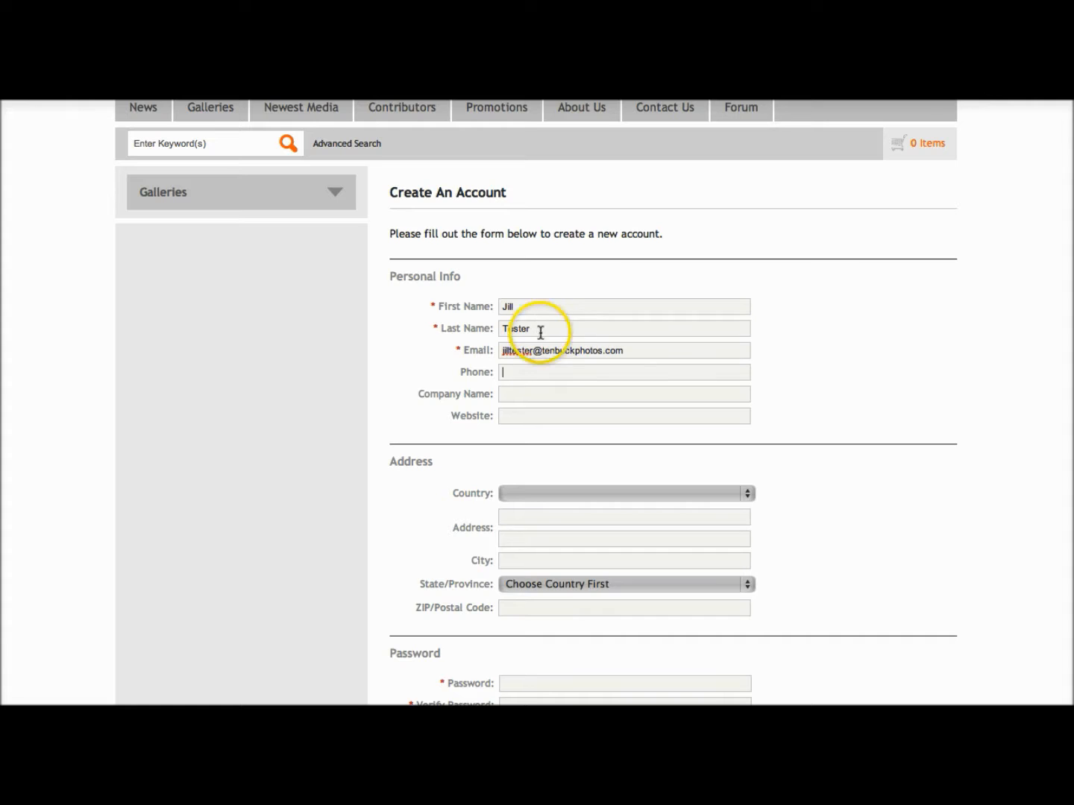
{"action": "mouse_move", "coordinate": [394, 389]}
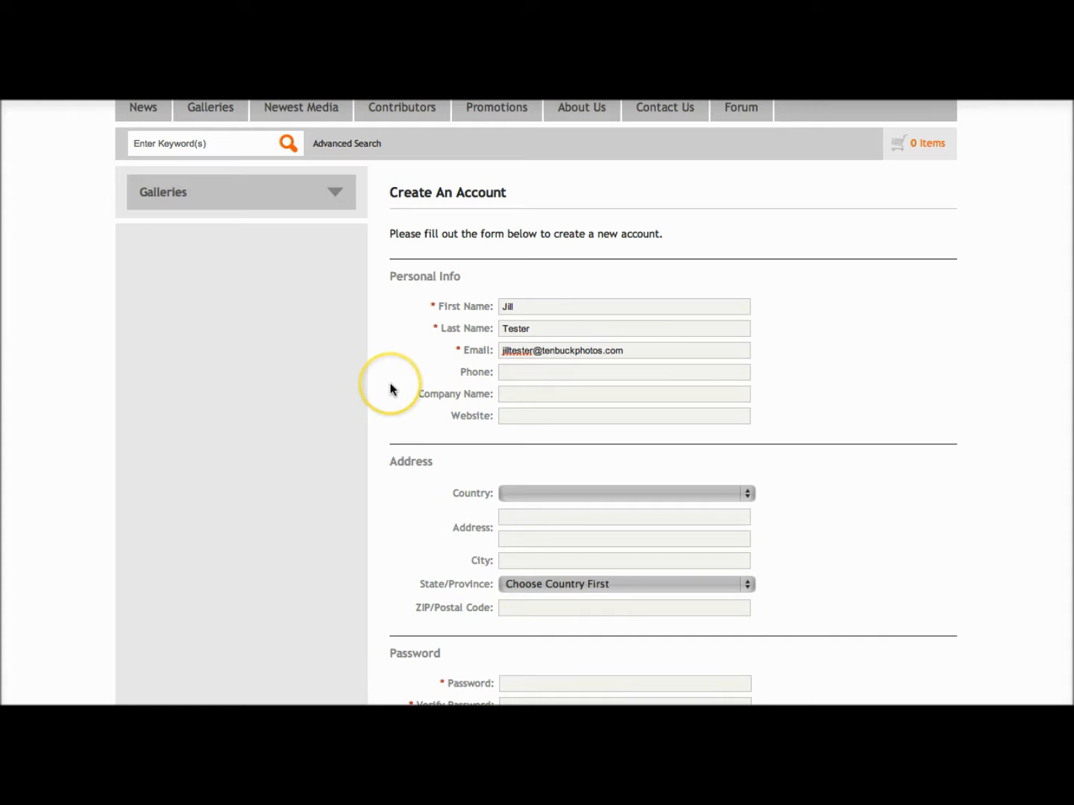
Enter and verify the password, then answer the reCaptcha with the shown words
{"action": "scroll", "scroll_direction": "down", "scroll_amount": 3}
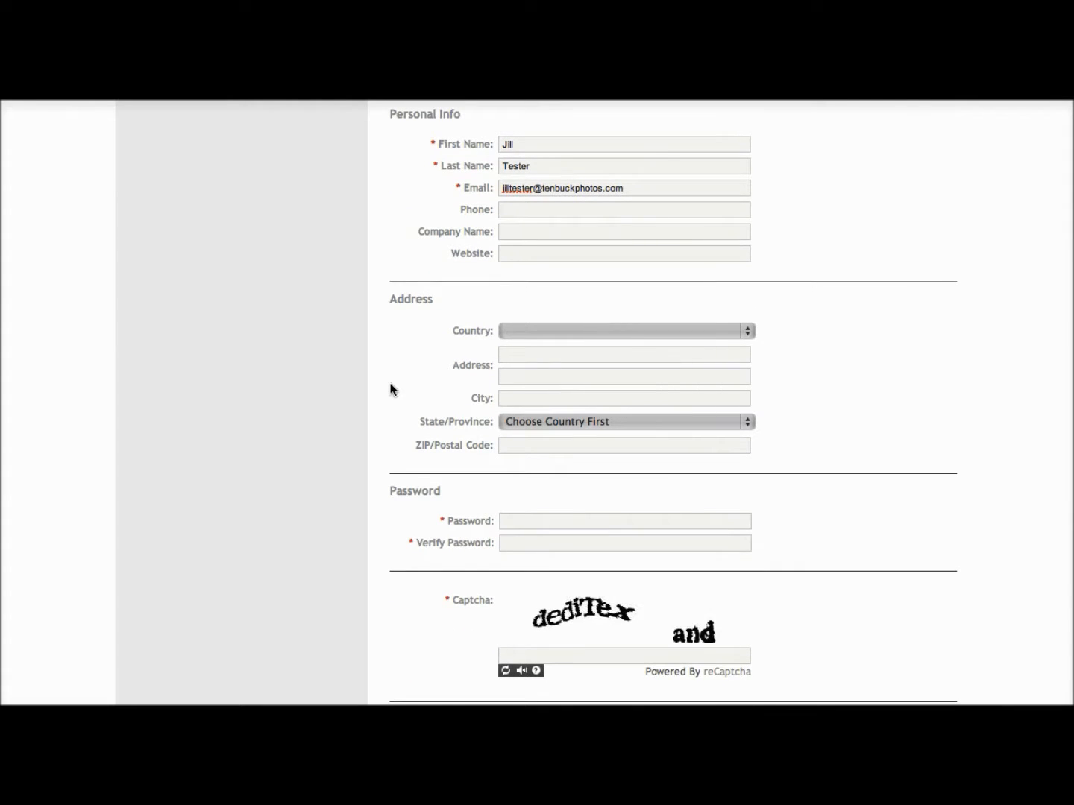
{"action": "scroll", "scroll_direction": "down", "scroll_amount": 3}
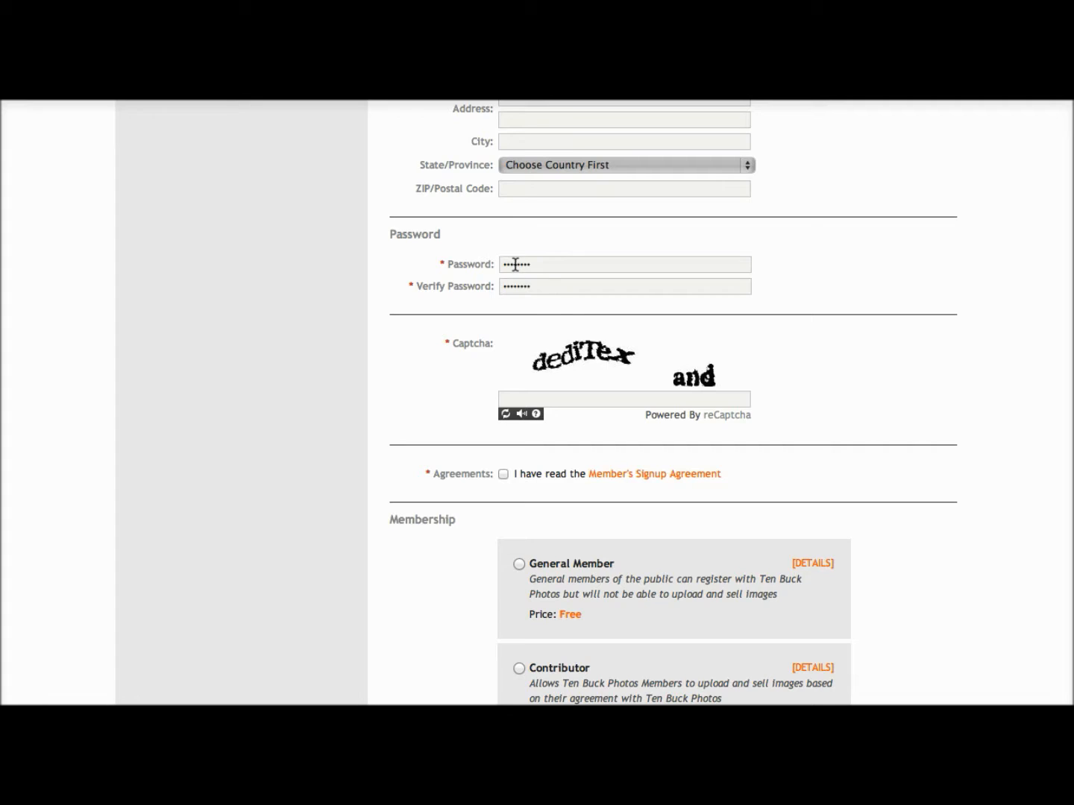
{"action": "left_click", "coordinate": [623, 400]}
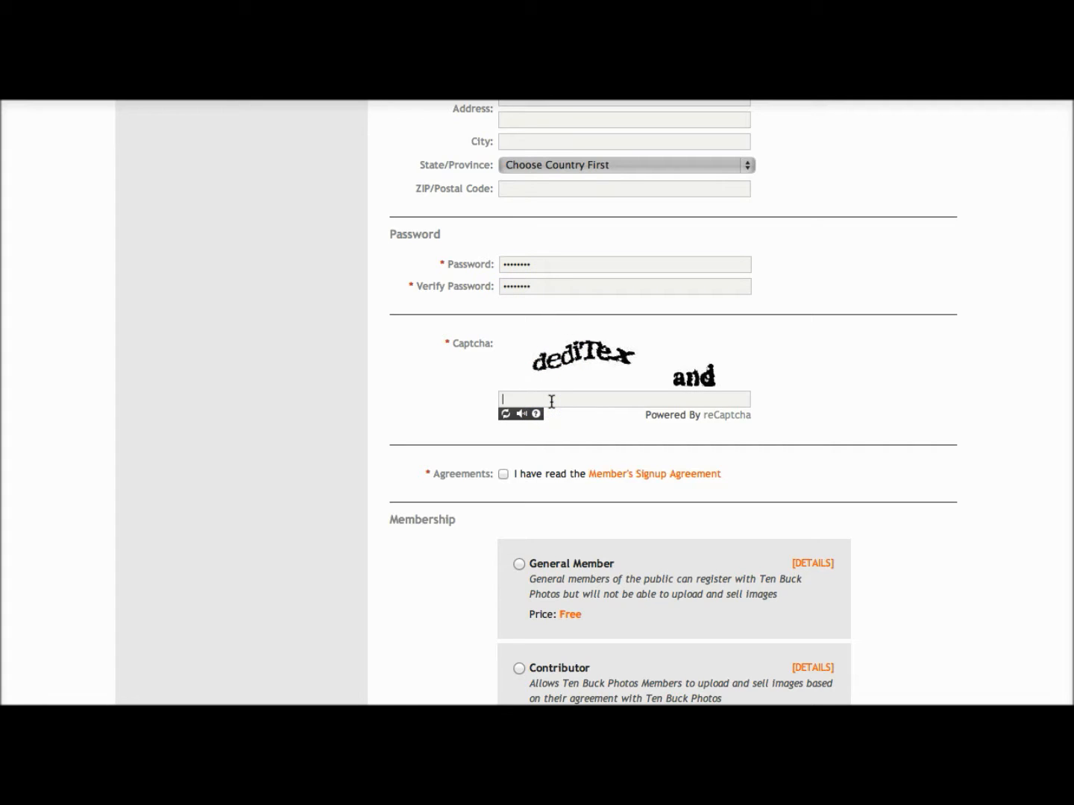
{"action": "type", "text": "dedi"}
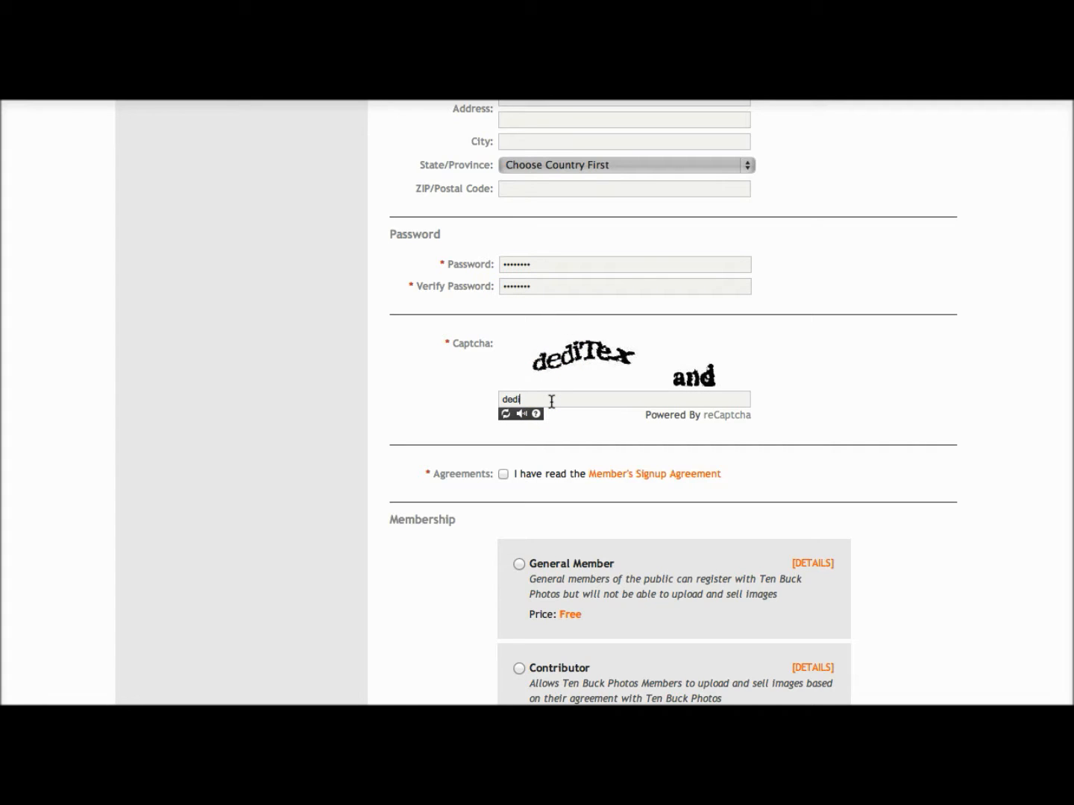
{"action": "type", "text": "tex and"}
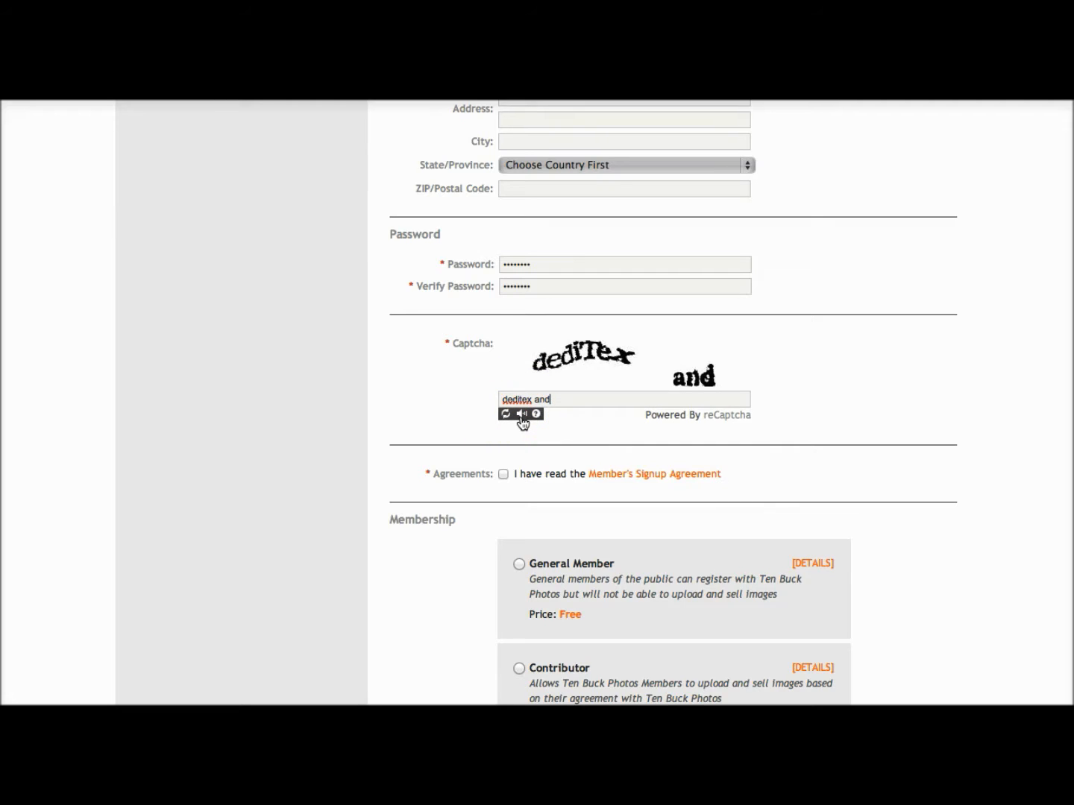
{"action": "mouse_move", "coordinate": [458, 475]}
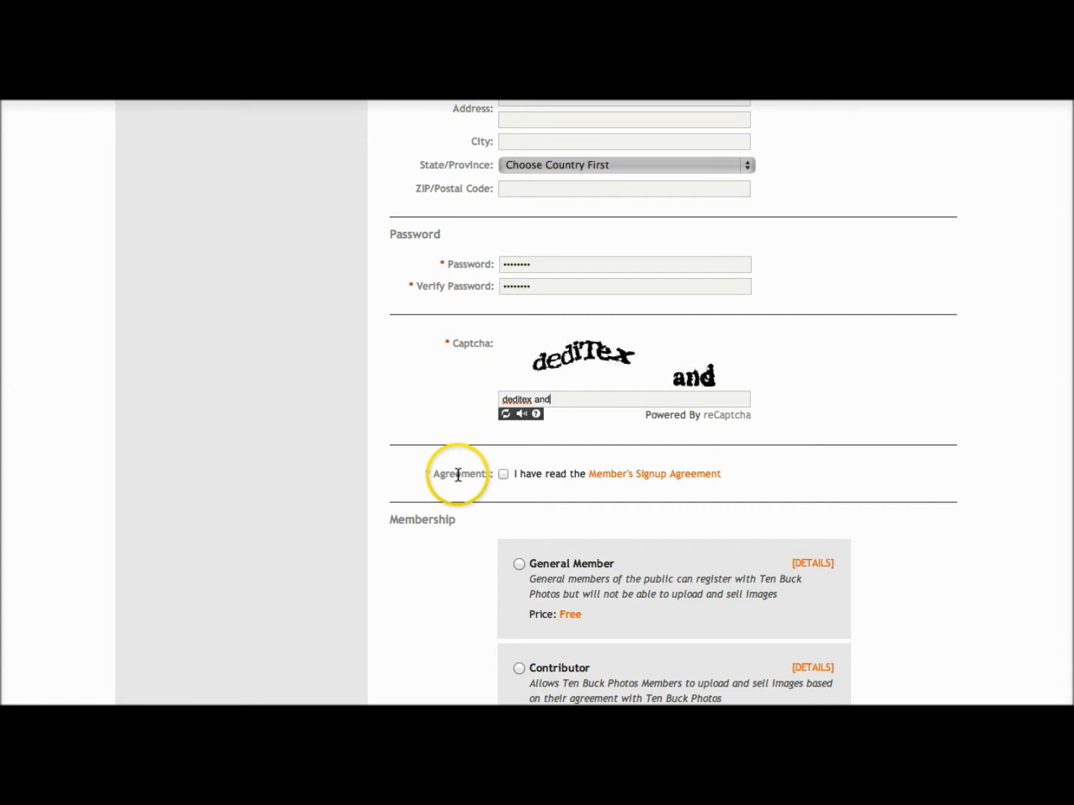
Read the Member's Signup Agreement in a new tab and return to the signup form
{"action": "scroll", "scroll_direction": "down", "scroll_amount": 3}
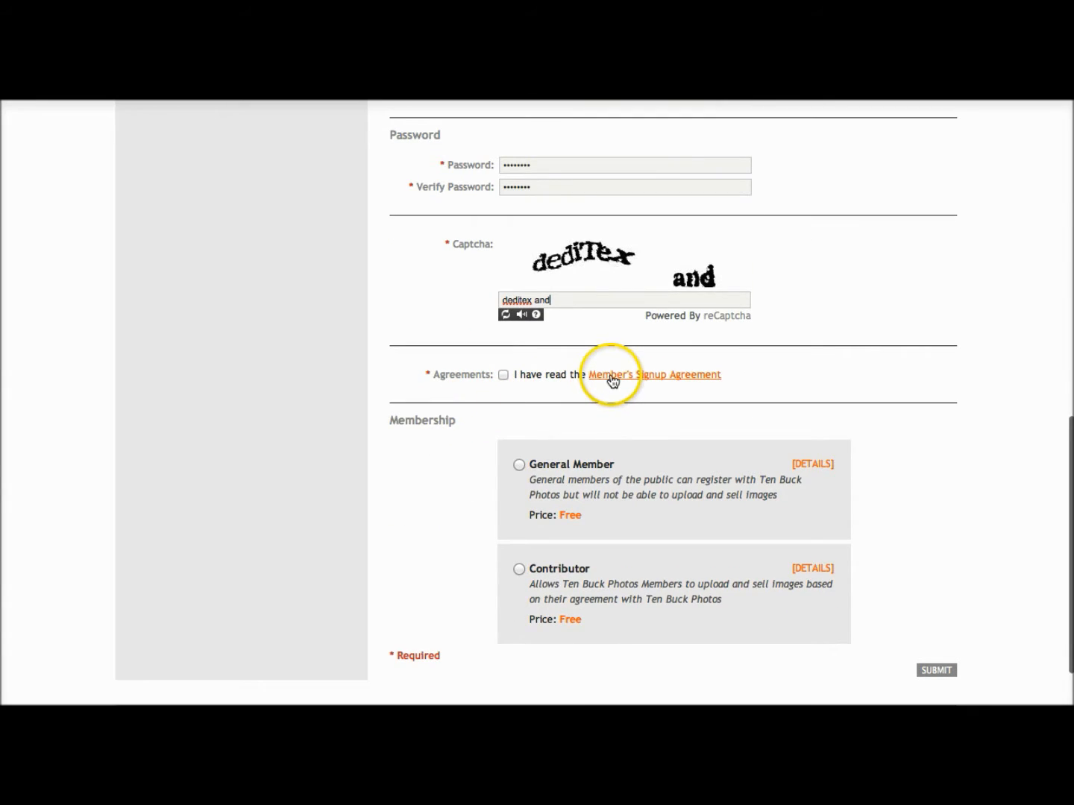
{"action": "mouse_move", "coordinate": [612, 380]}
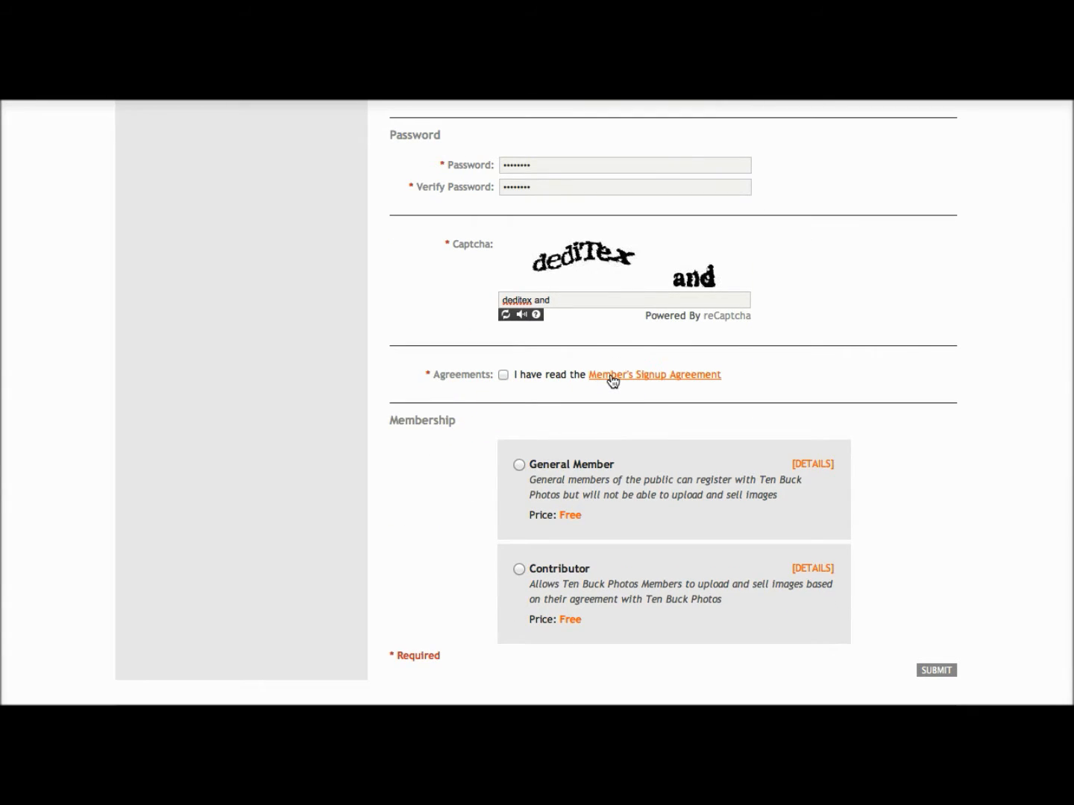
{"action": "left_click", "coordinate": [653, 374]}
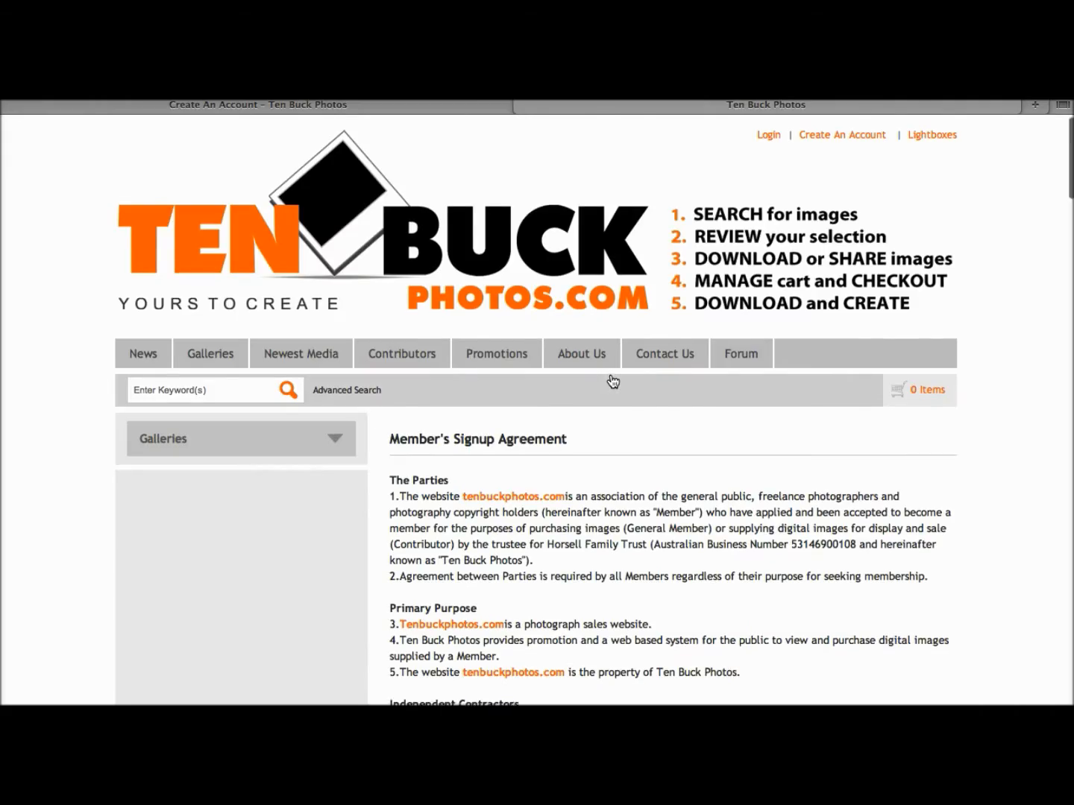
{"action": "scroll", "scroll_direction": "down", "scroll_amount": 3}
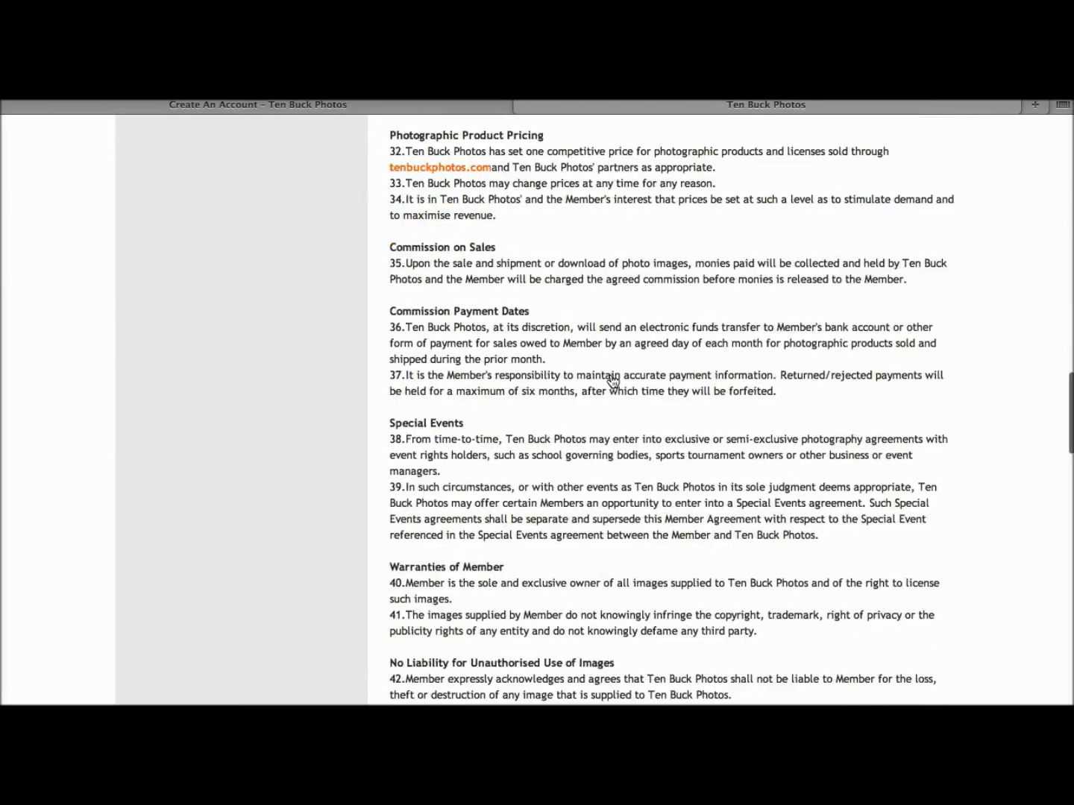
{"action": "scroll", "scroll_direction": "down", "scroll_amount": 3}
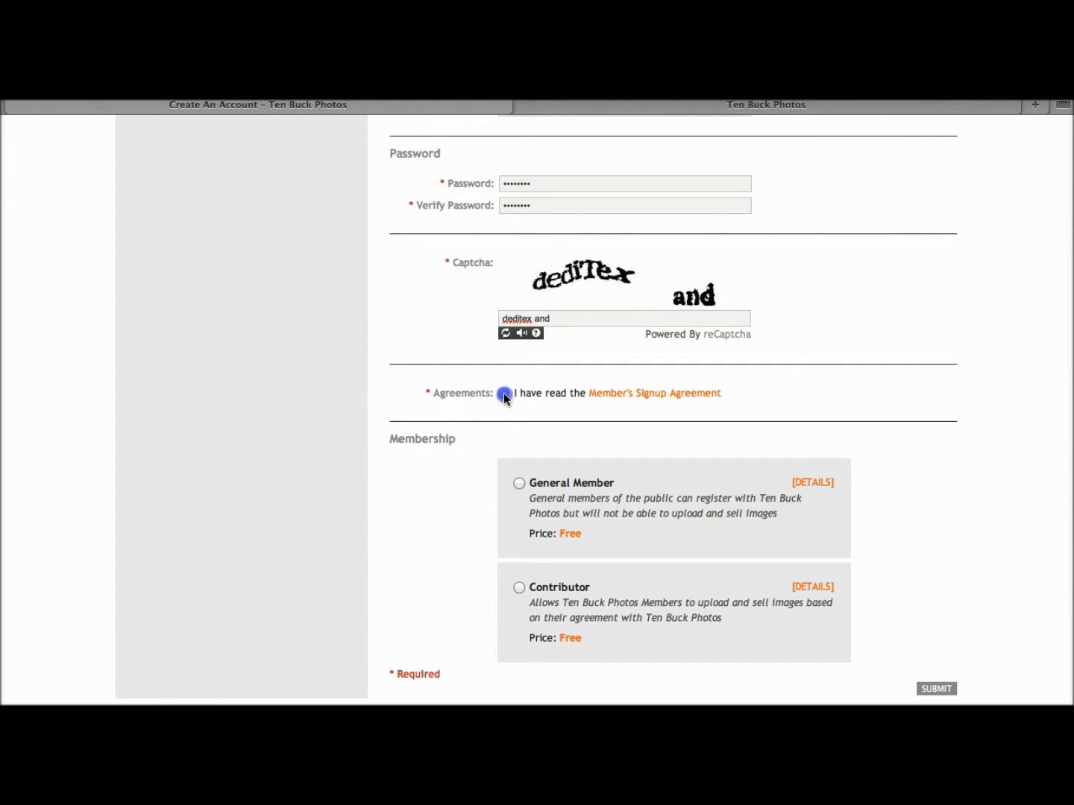
Accept the agreement, choose Contributor membership and submit the registration
{"action": "left_click", "coordinate": [504, 394]}
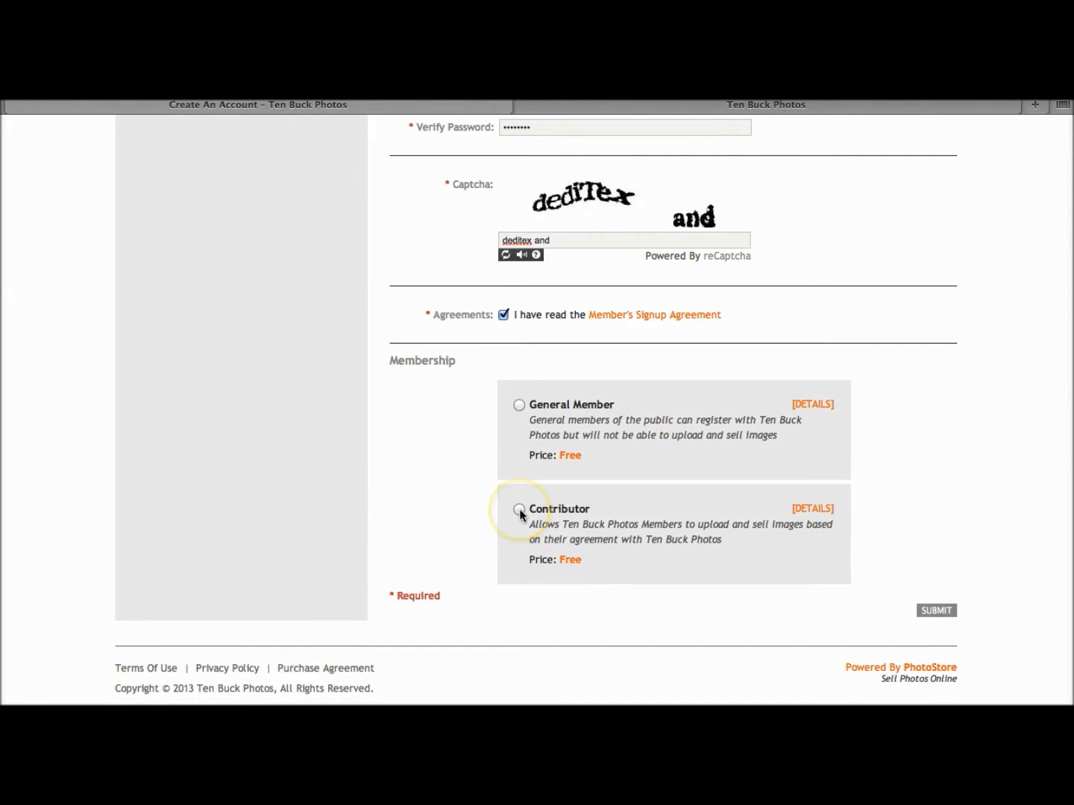
{"action": "left_click", "coordinate": [520, 510]}
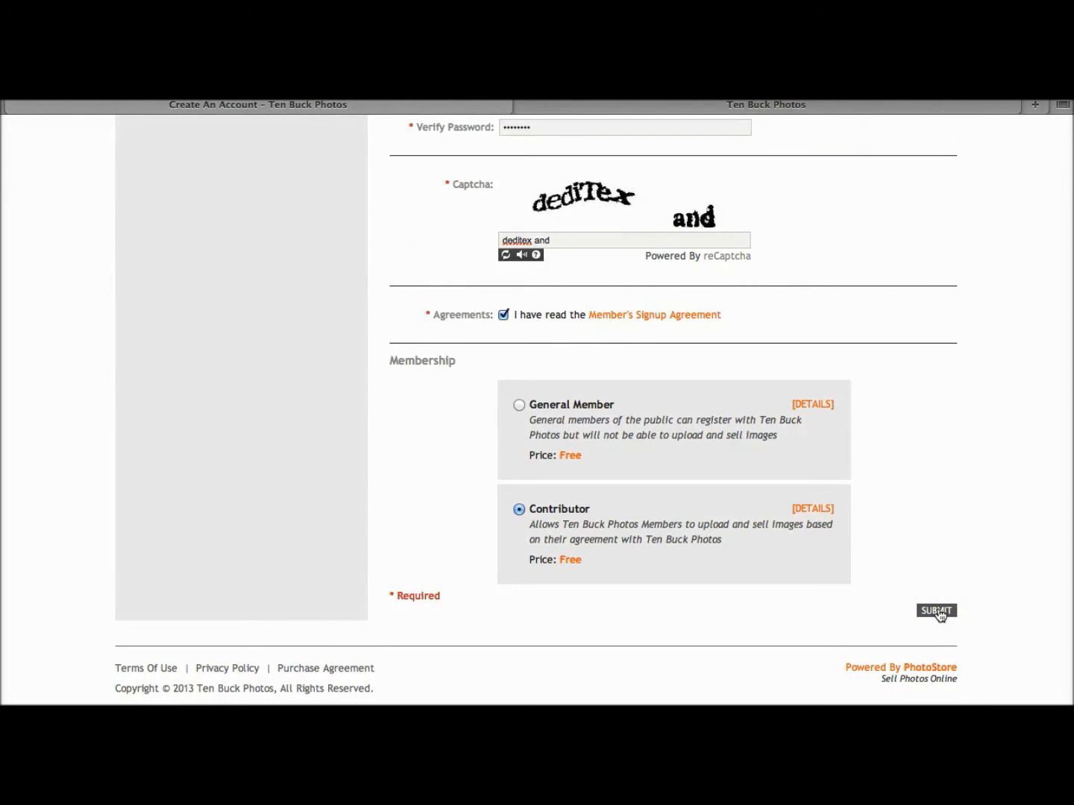
{"action": "left_click", "coordinate": [937, 611]}
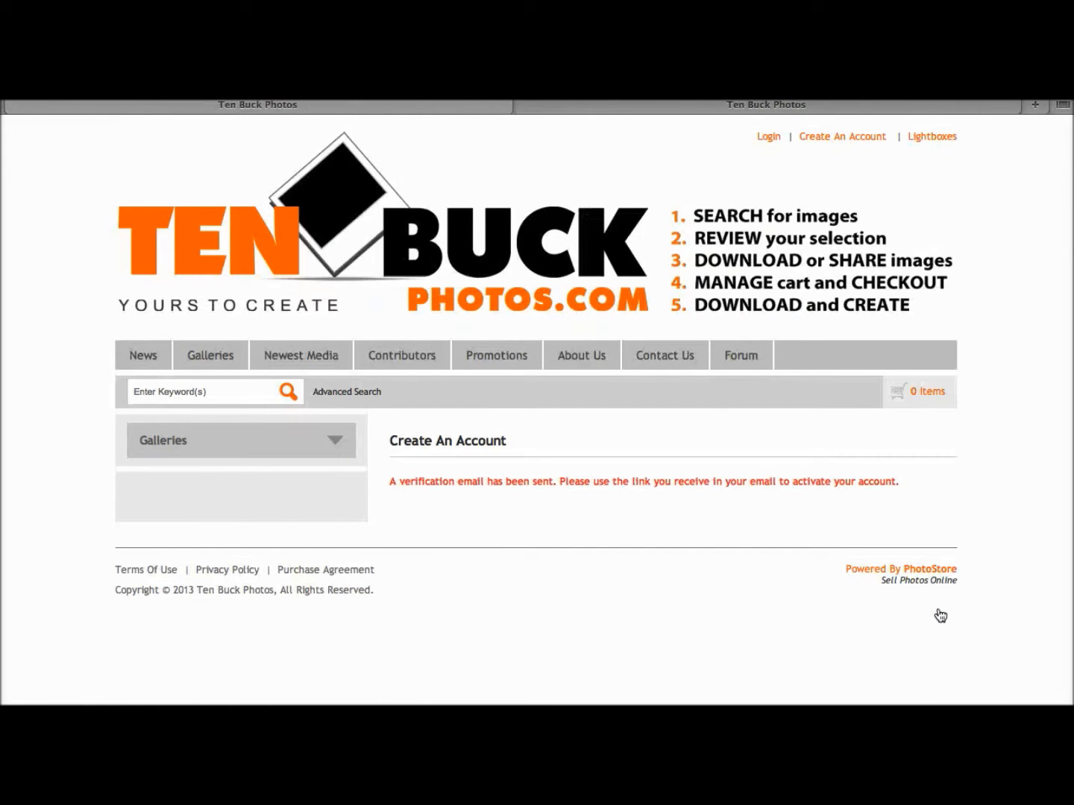